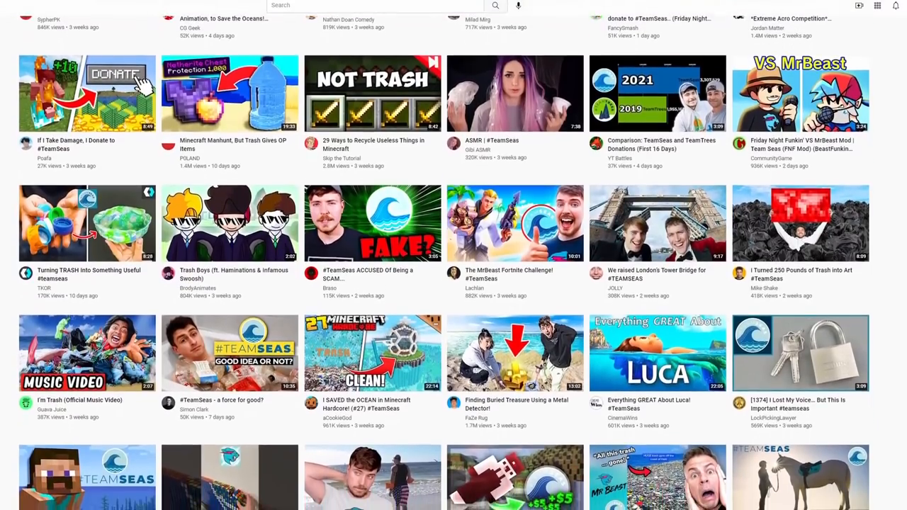
scroll("down", 3)
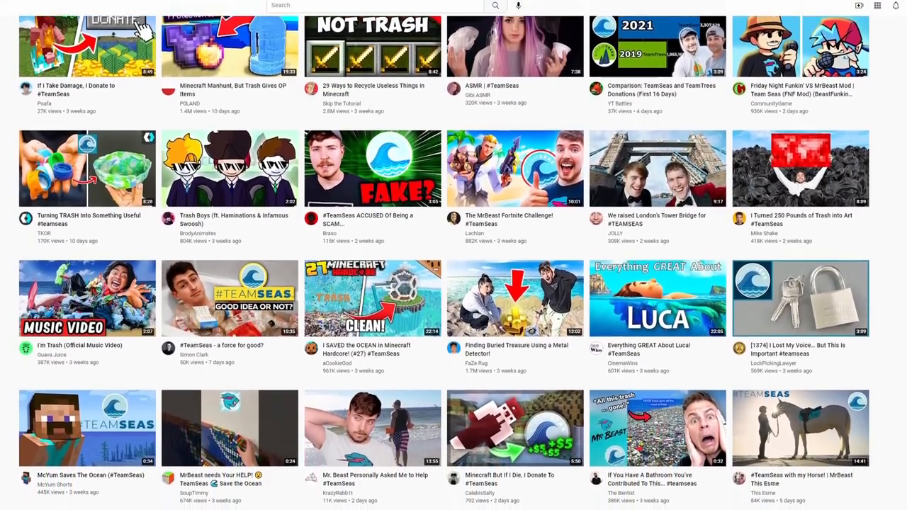